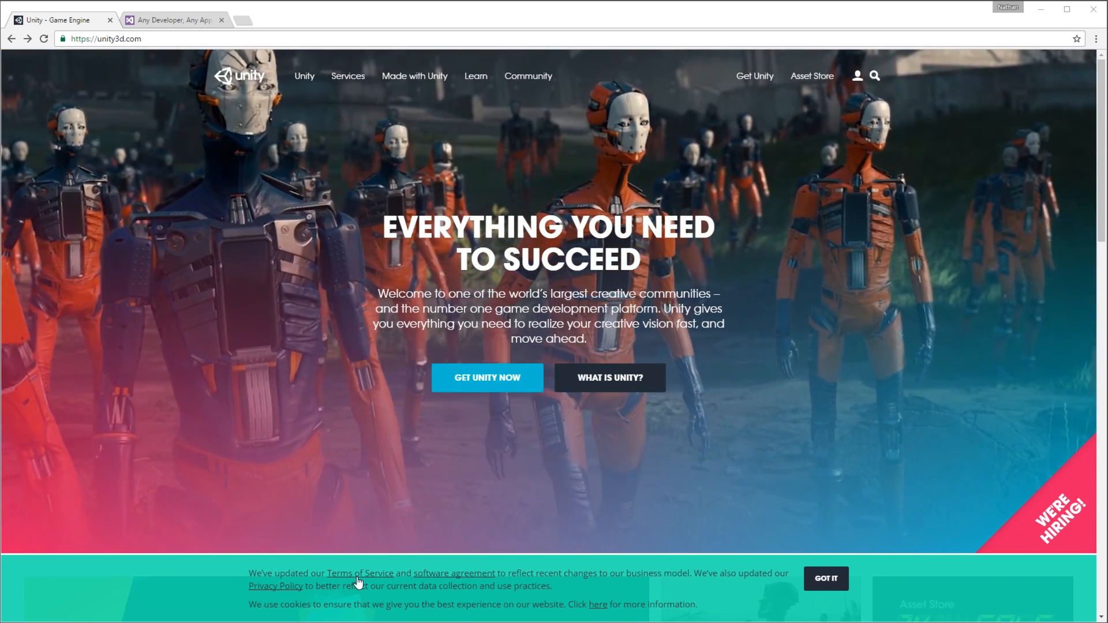
Step: Go to the Unity store's plan selection page via GET UNITY NOW
{"action": "left_click", "coordinate": [487, 377]}
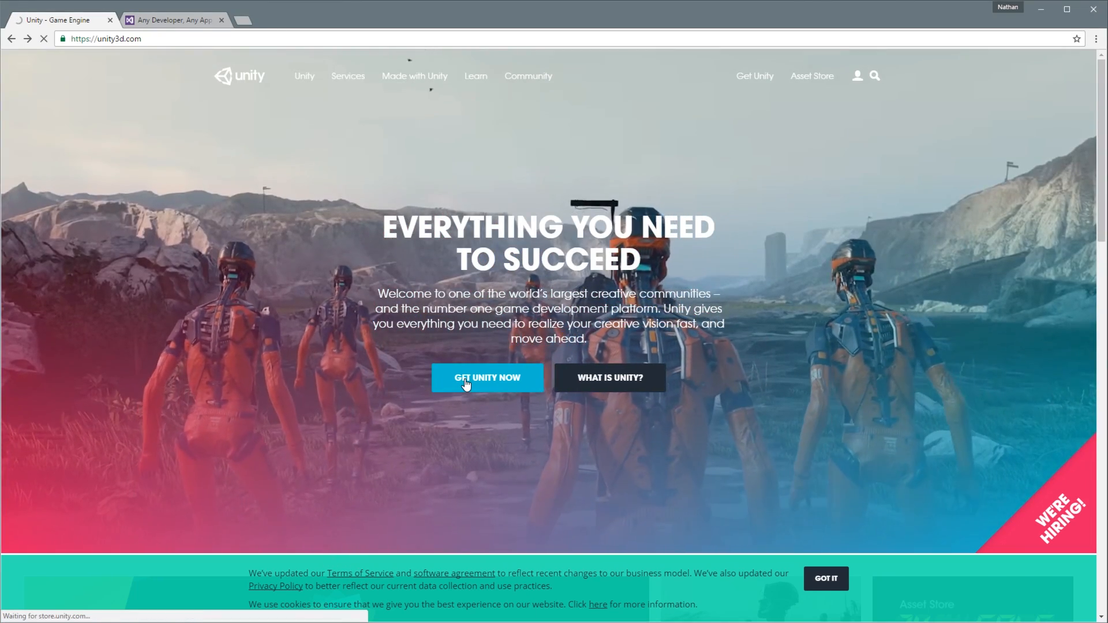
{"action": "left_click", "coordinate": [486, 378]}
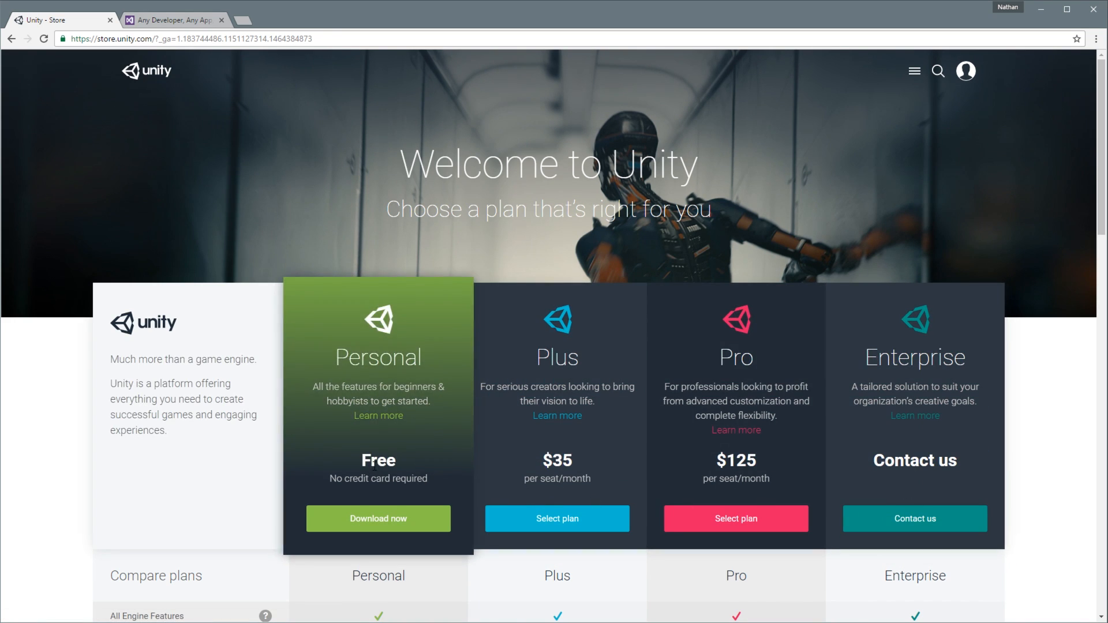
{"action": "mouse_move", "coordinate": [415, 416]}
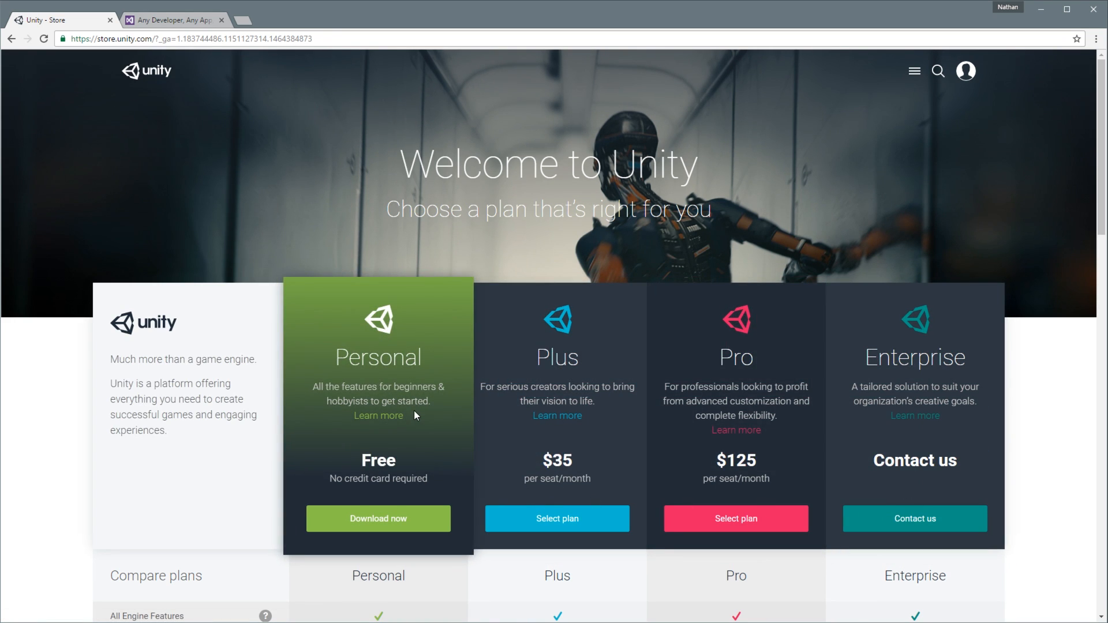
Step: Scroll the store page to show the Personal, Plus, Pro and Enterprise comparison table
{"action": "scroll", "scroll_direction": "down", "scroll_amount": 3}
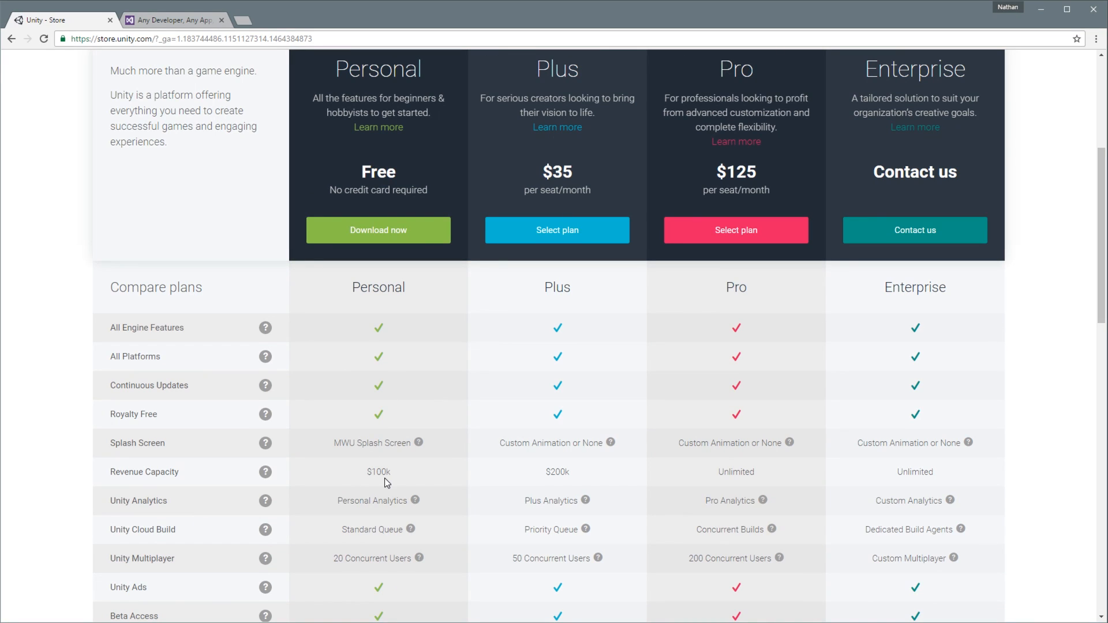
{"action": "scroll", "scroll_direction": "up", "scroll_amount": 3}
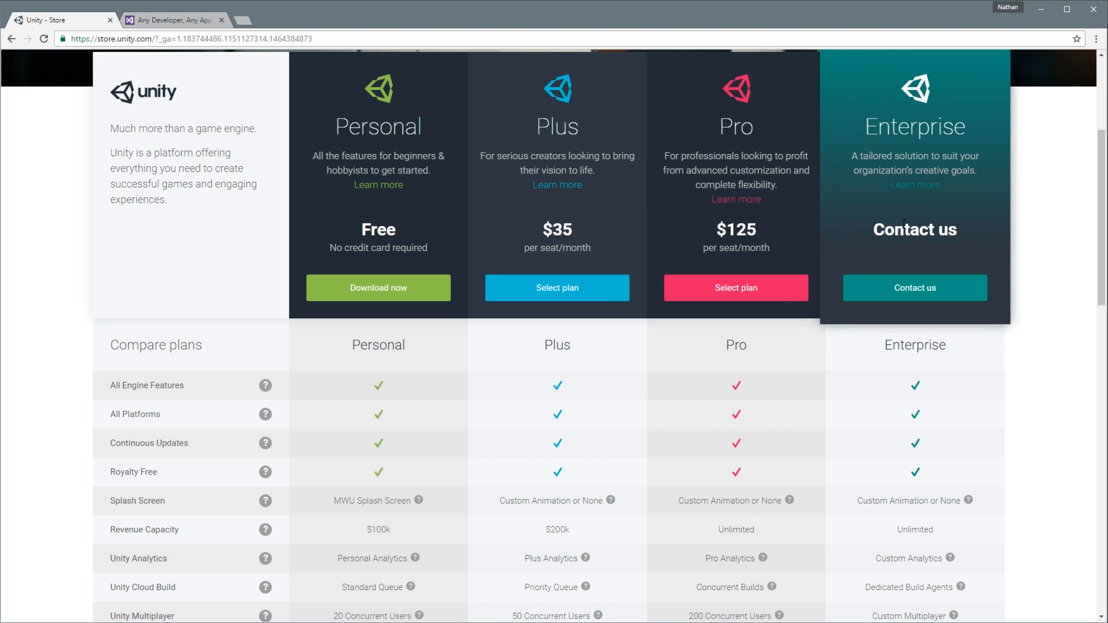
{"action": "mouse_move", "coordinate": [378, 163]}
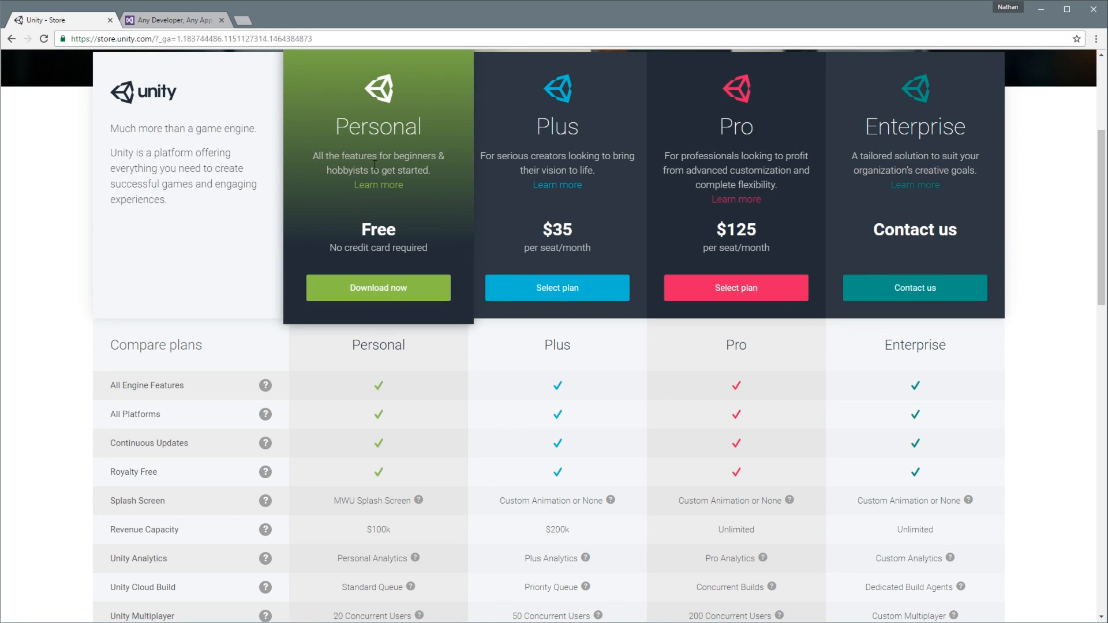
{"action": "mouse_move", "coordinate": [336, 236]}
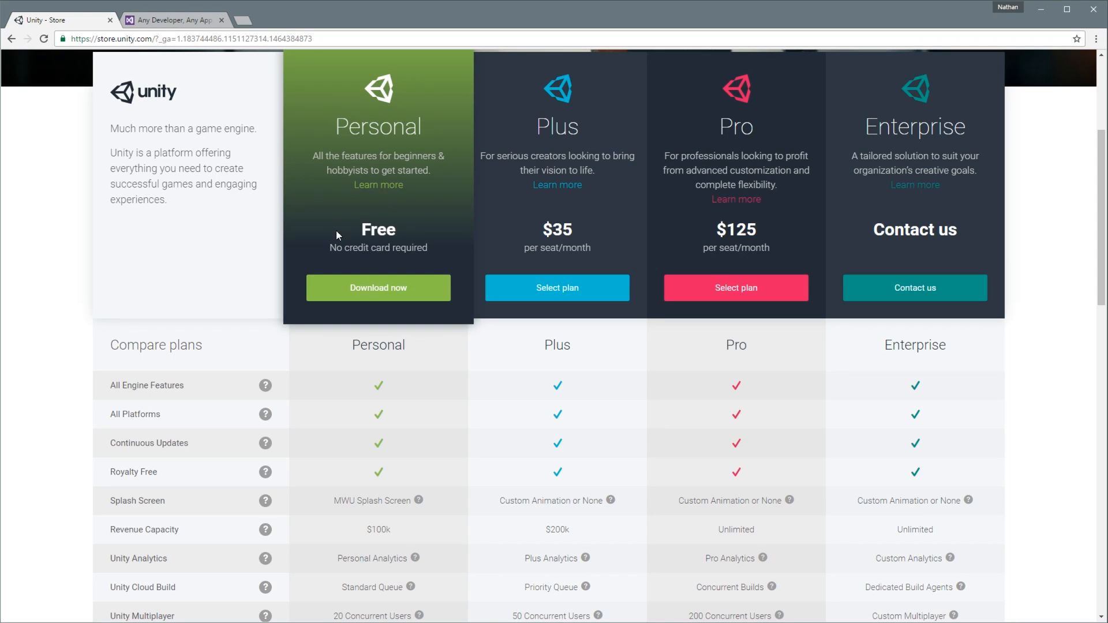
{"action": "mouse_move", "coordinate": [385, 259]}
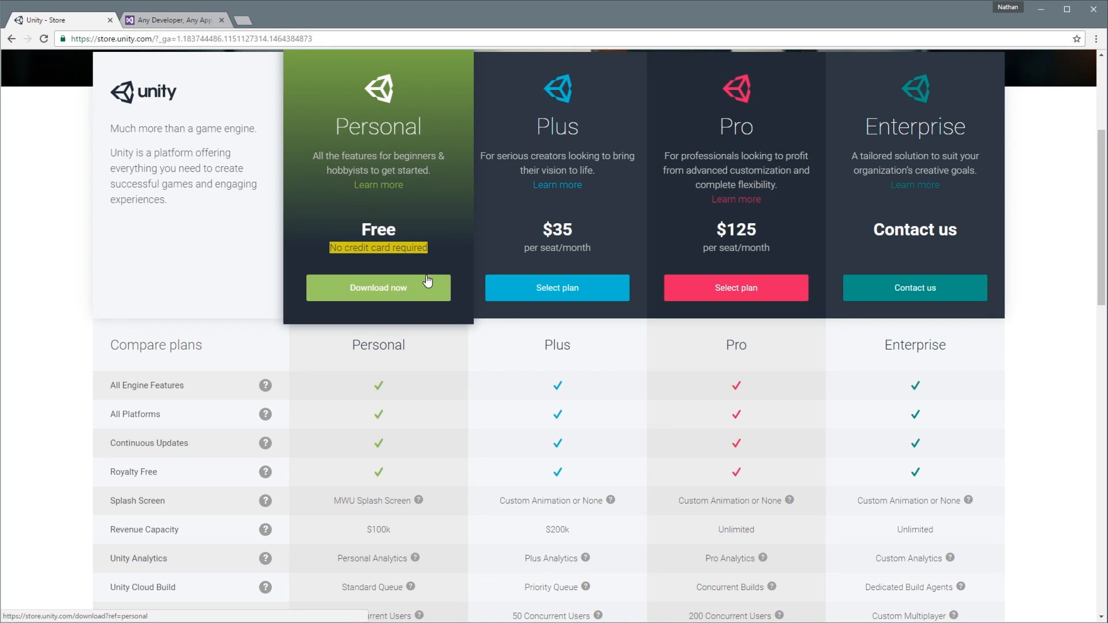
{"action": "mouse_move", "coordinate": [405, 495]}
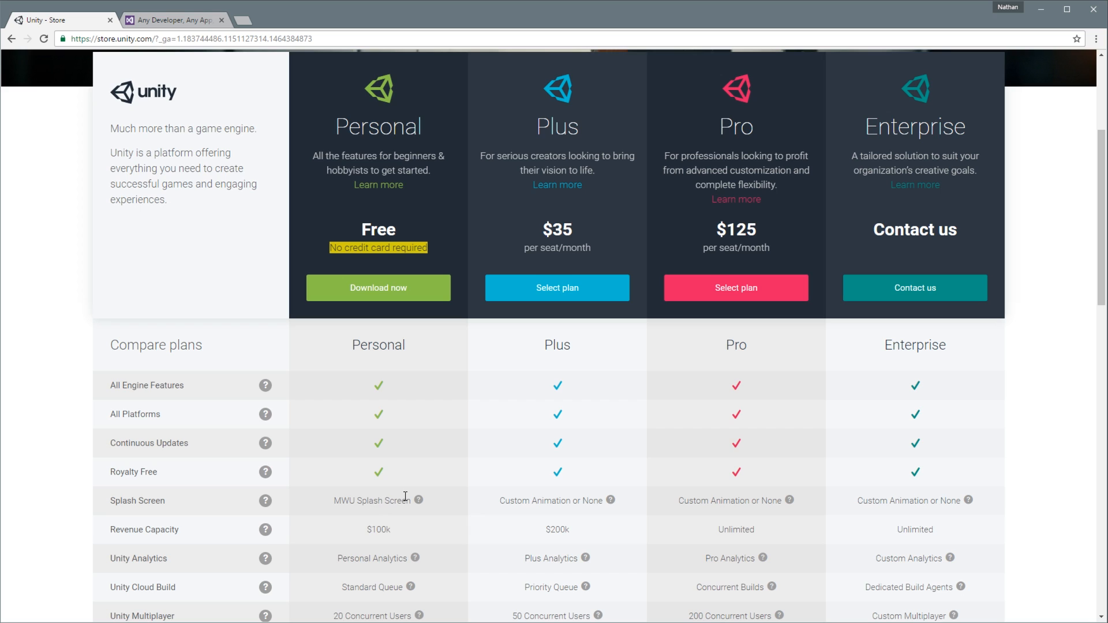
{"action": "mouse_move", "coordinate": [457, 511]}
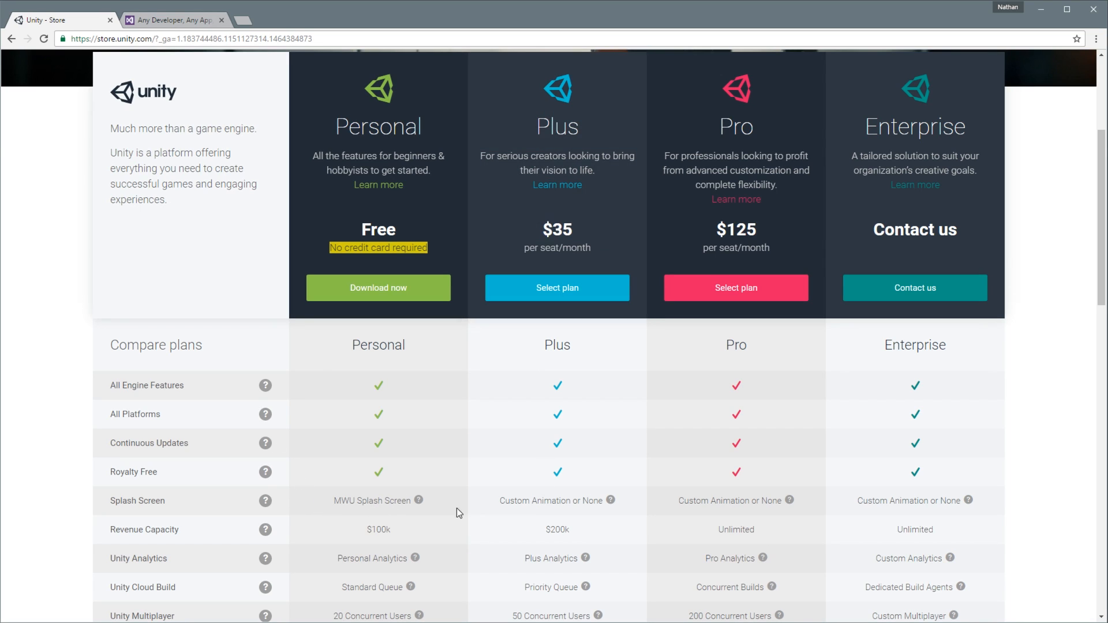
{"action": "mouse_move", "coordinate": [475, 518]}
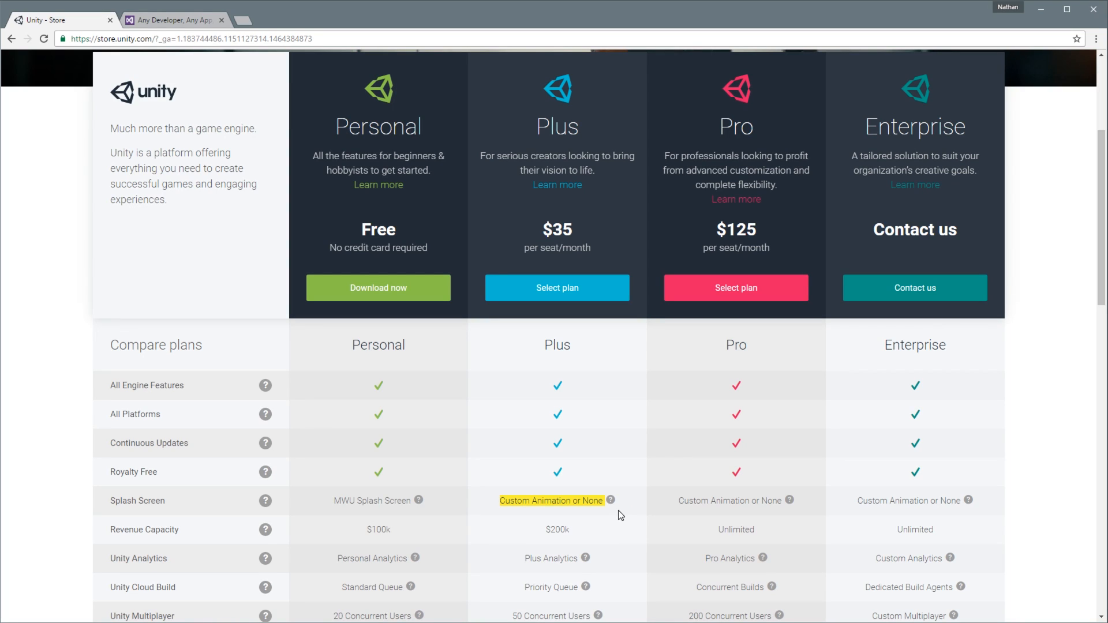
{"action": "mouse_move", "coordinate": [530, 451]}
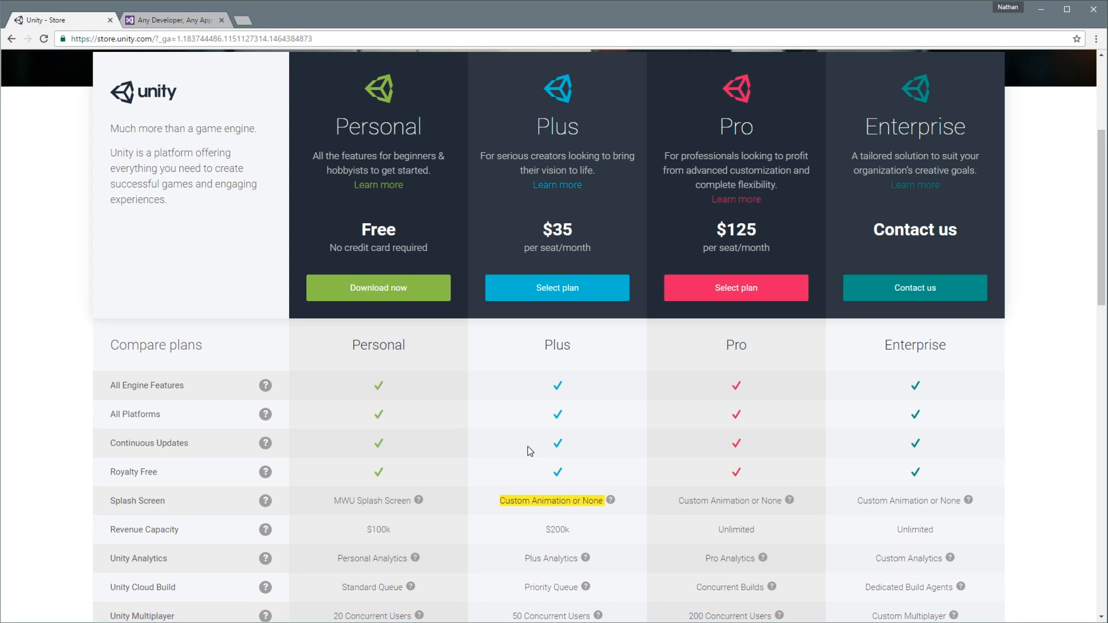
{"action": "mouse_move", "coordinate": [377, 287]}
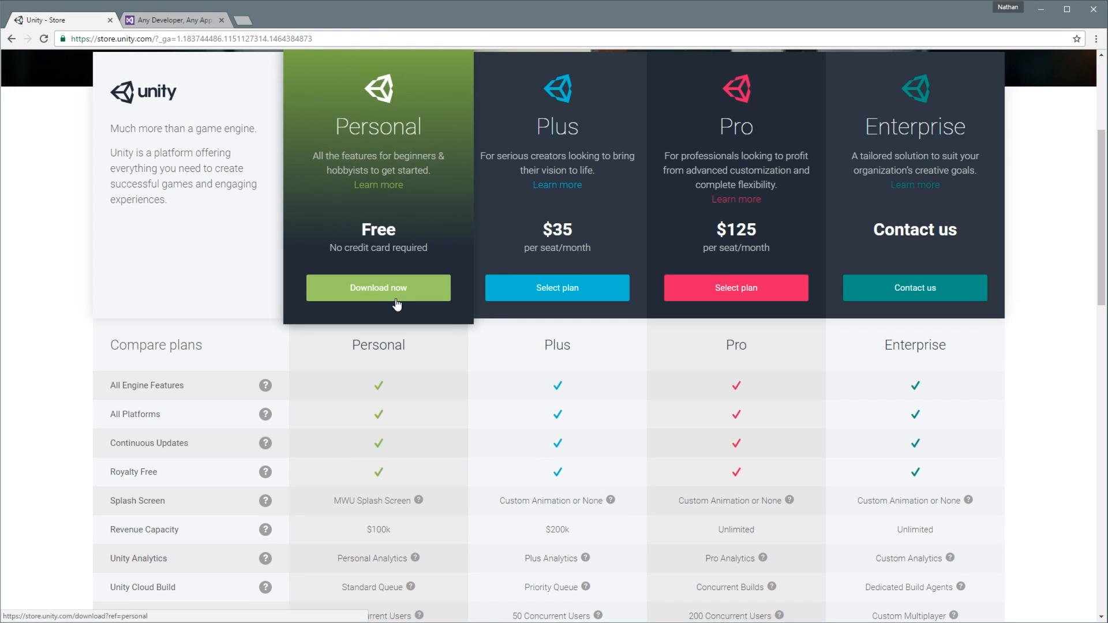
{"action": "mouse_move", "coordinate": [400, 324]}
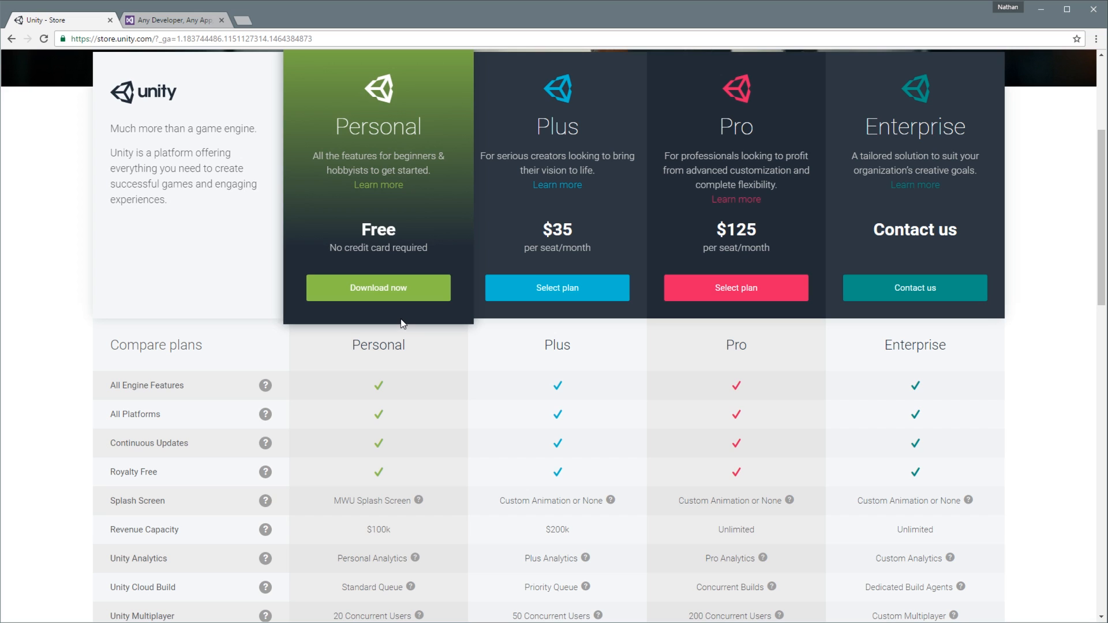
{"action": "mouse_move", "coordinate": [367, 526]}
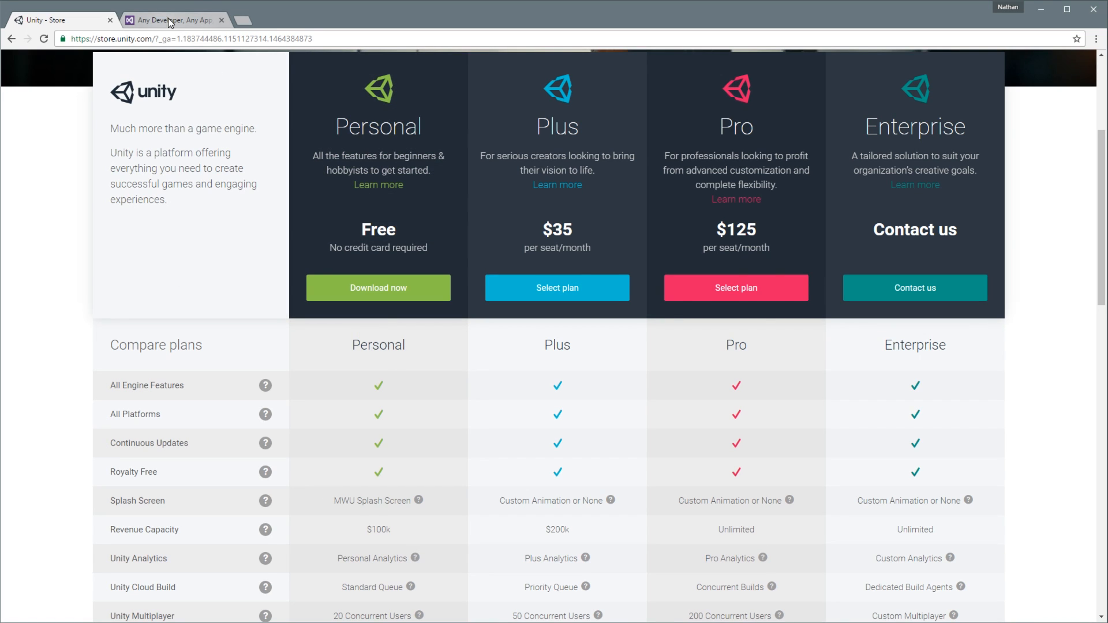
Step: On the Visual Studio tab, choose Visual Studio IDE from the Products menu
{"action": "left_click", "coordinate": [173, 19]}
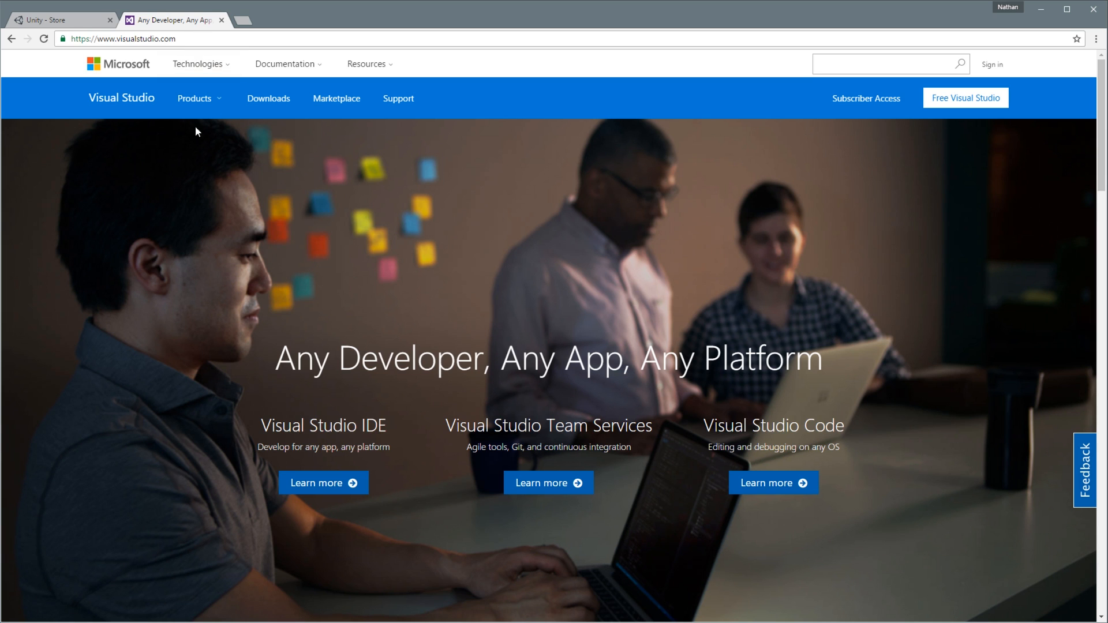
{"action": "left_click", "coordinate": [197, 98]}
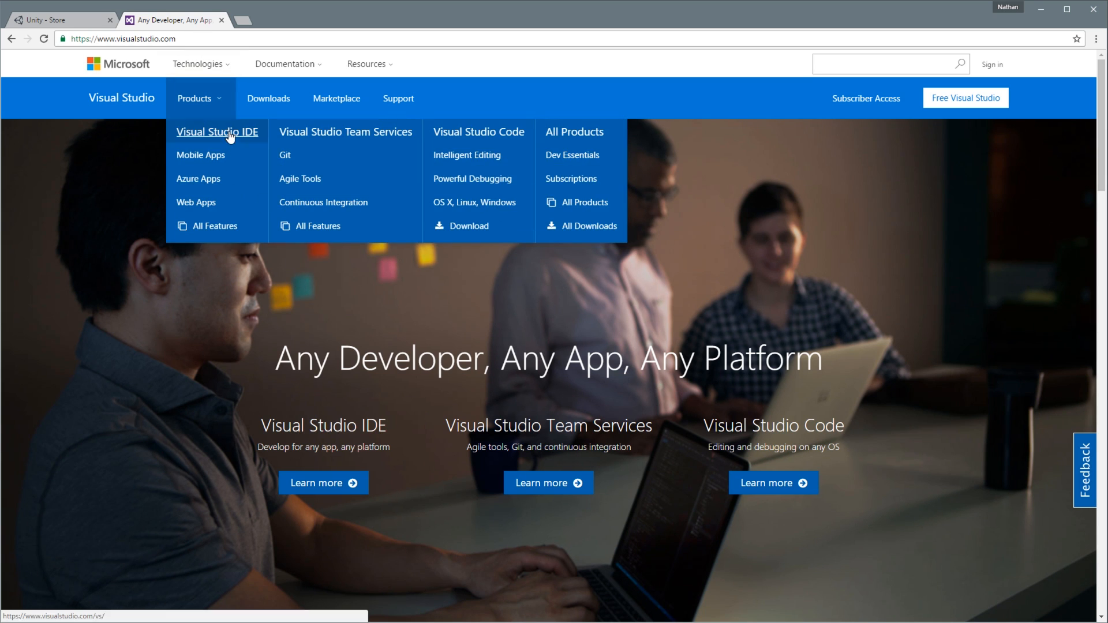
{"action": "left_click", "coordinate": [217, 132]}
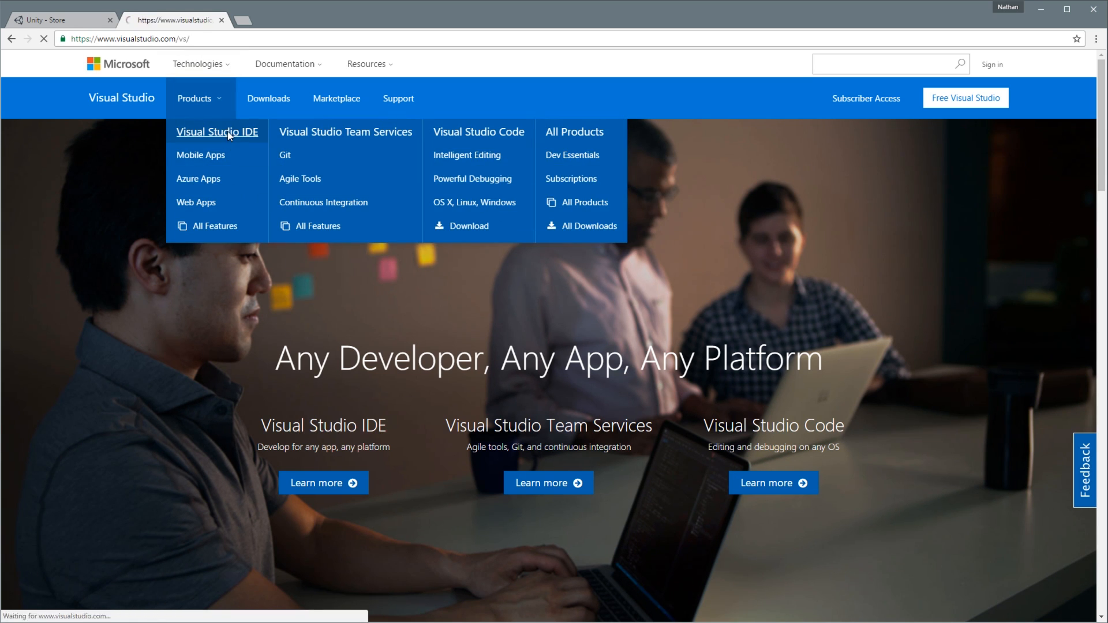
{"action": "left_click", "coordinate": [217, 132]}
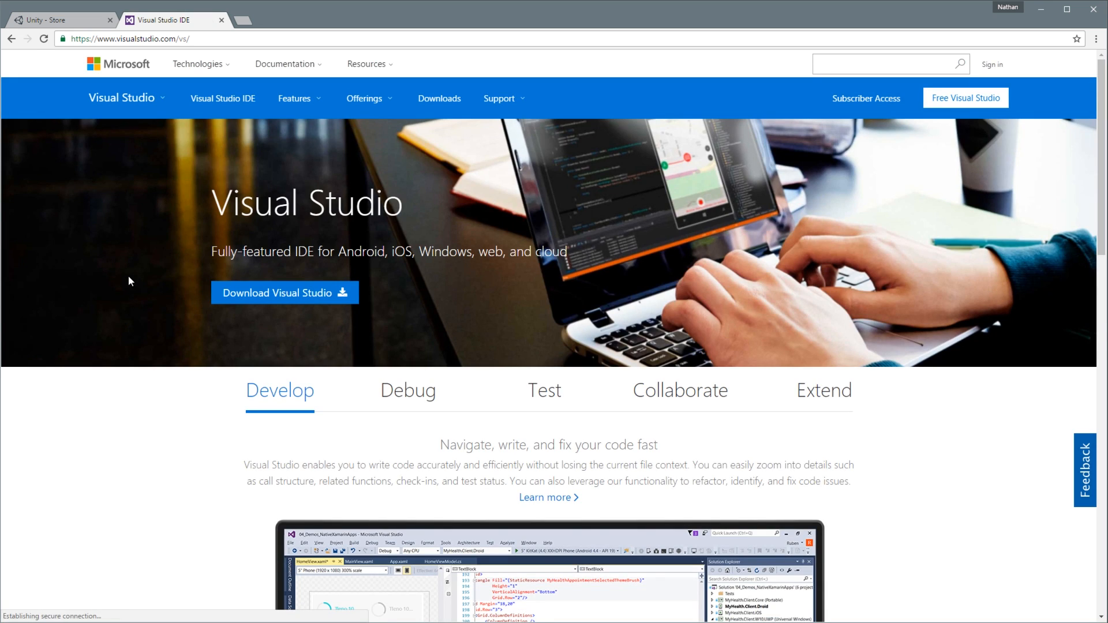
Step: Scroll the IDE page to the Community, Professional and Enterprise download options
{"action": "scroll", "scroll_direction": "down", "scroll_amount": 3}
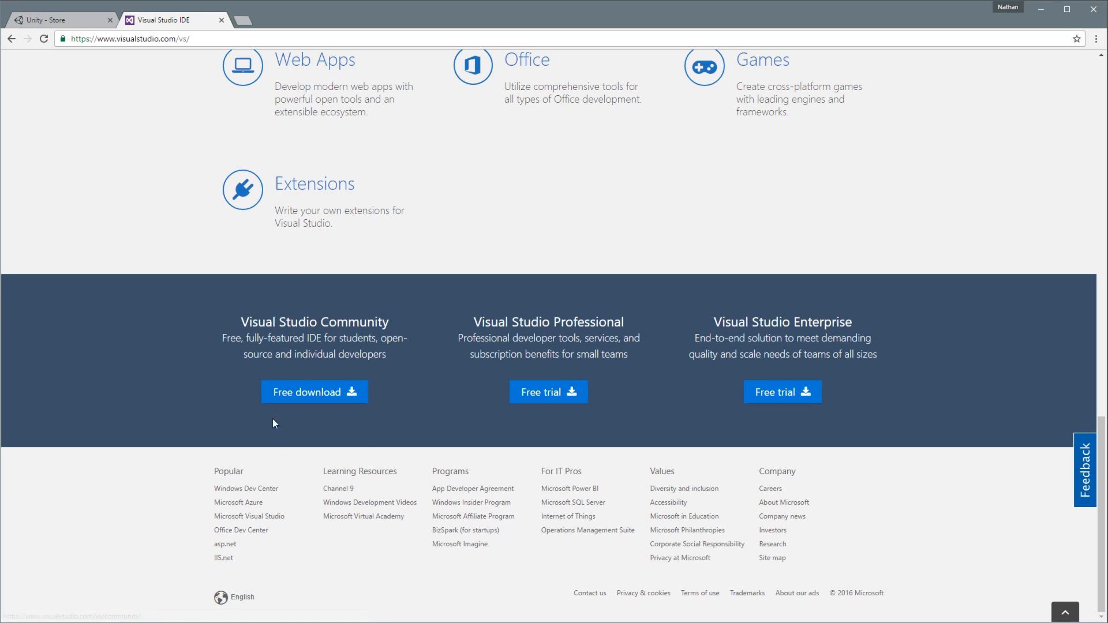
{"action": "mouse_move", "coordinate": [604, 306]}
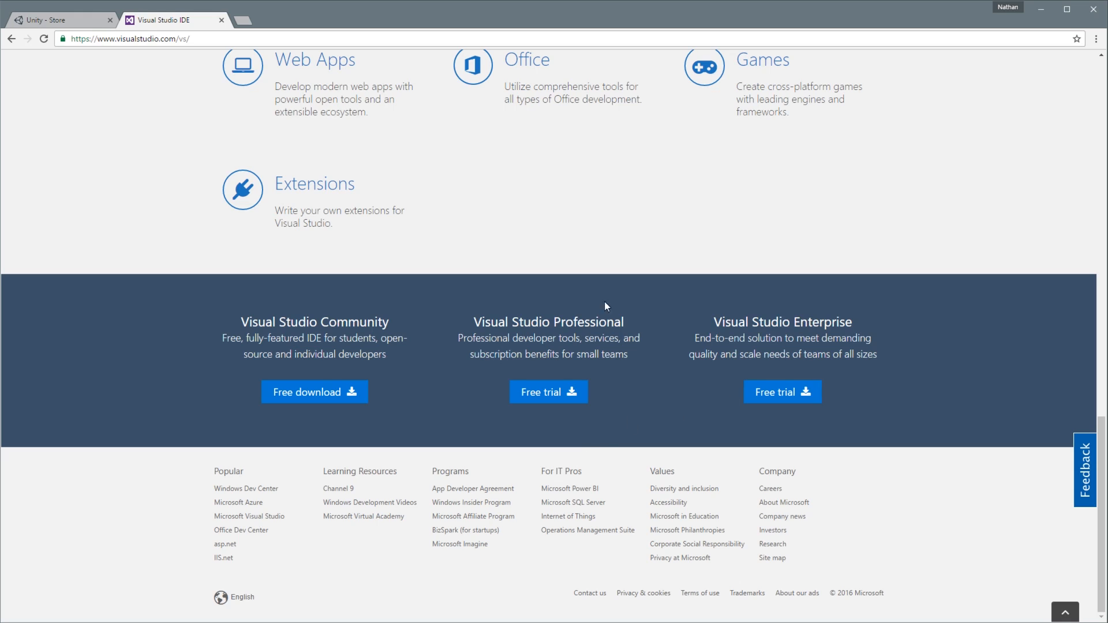
{"action": "mouse_move", "coordinate": [277, 431]}
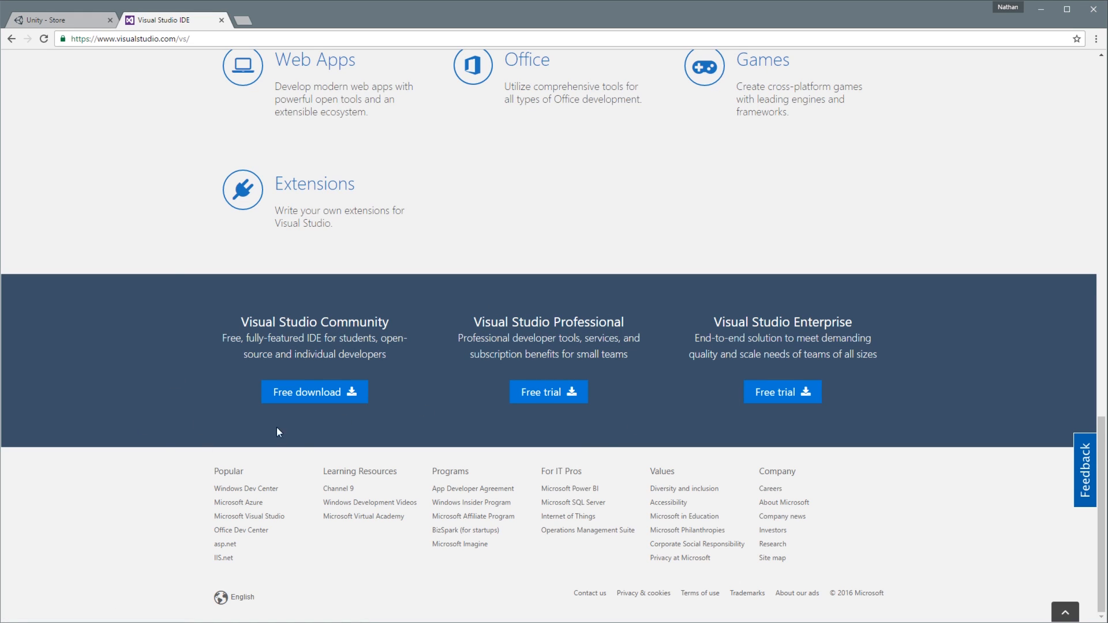
{"action": "mouse_move", "coordinate": [317, 343]}
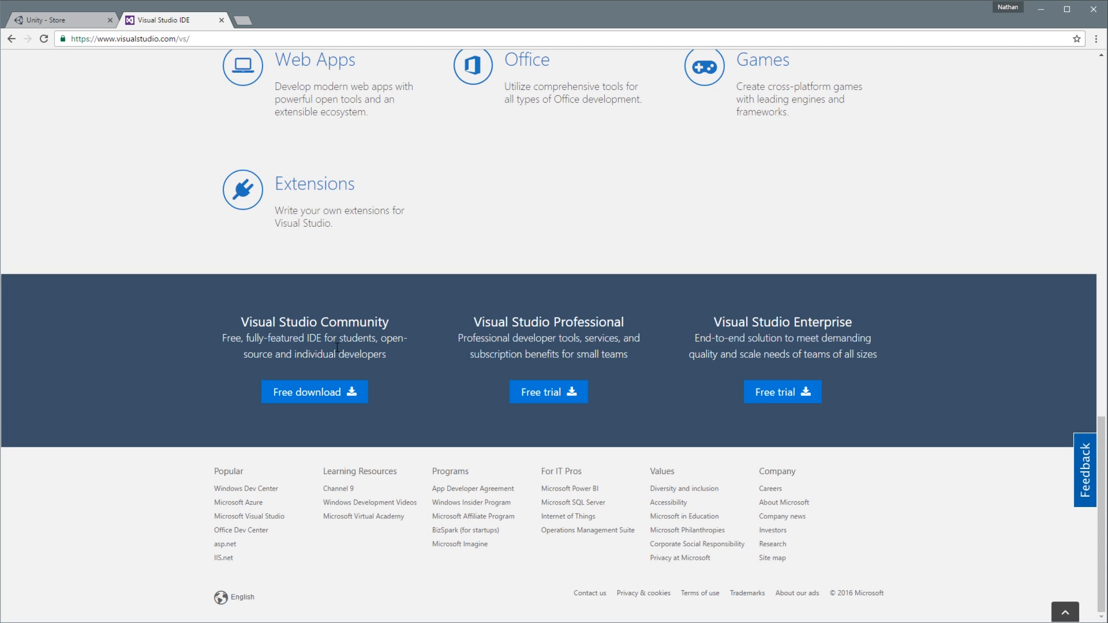
{"action": "mouse_move", "coordinate": [548, 322]}
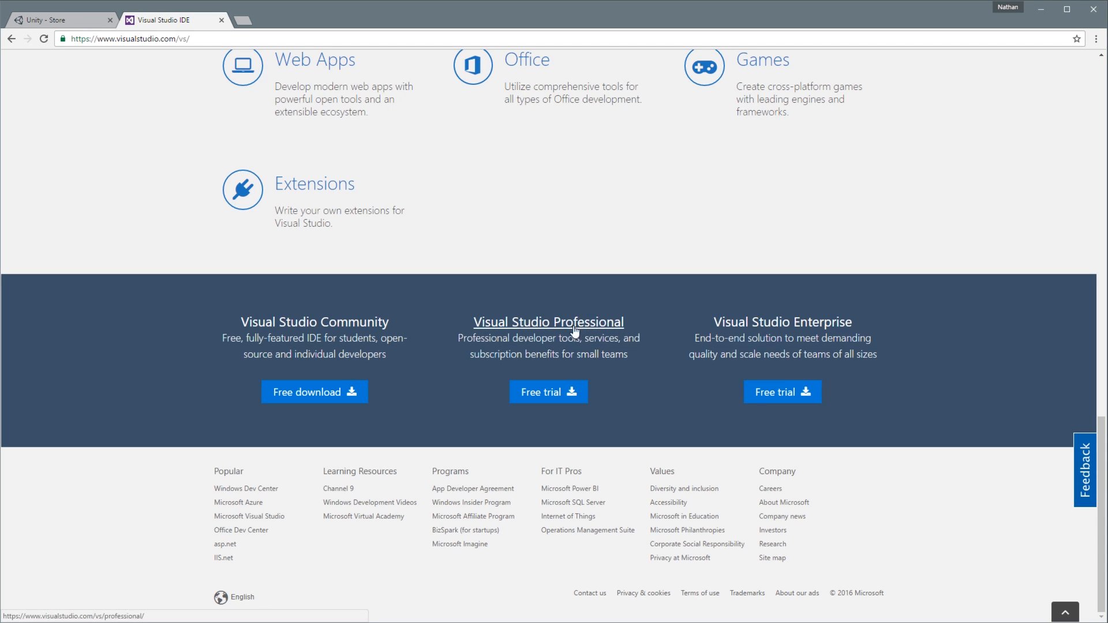
{"action": "mouse_move", "coordinate": [579, 359]}
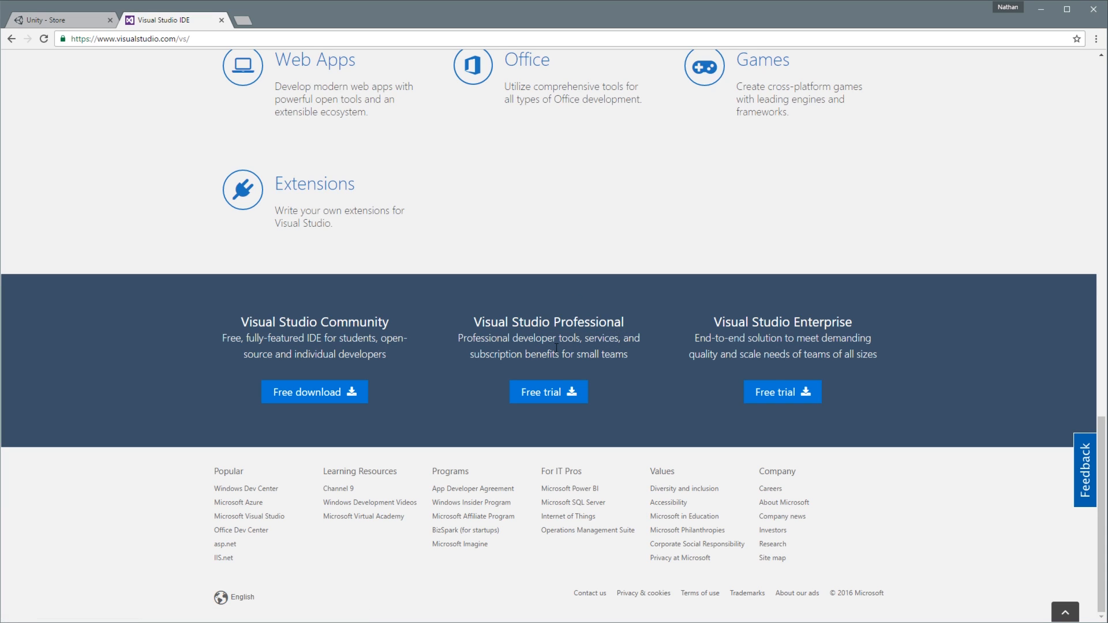
{"action": "mouse_move", "coordinate": [436, 210]}
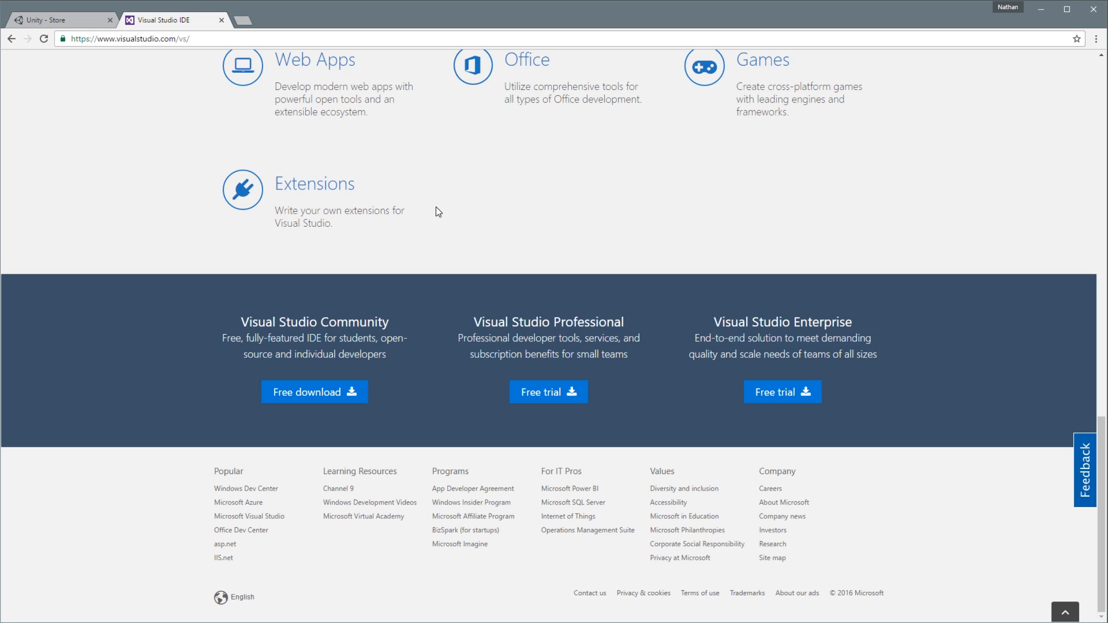
Step: Switch back to the Unity - Store tab showing plan pricing
{"action": "left_click", "coordinate": [60, 19]}
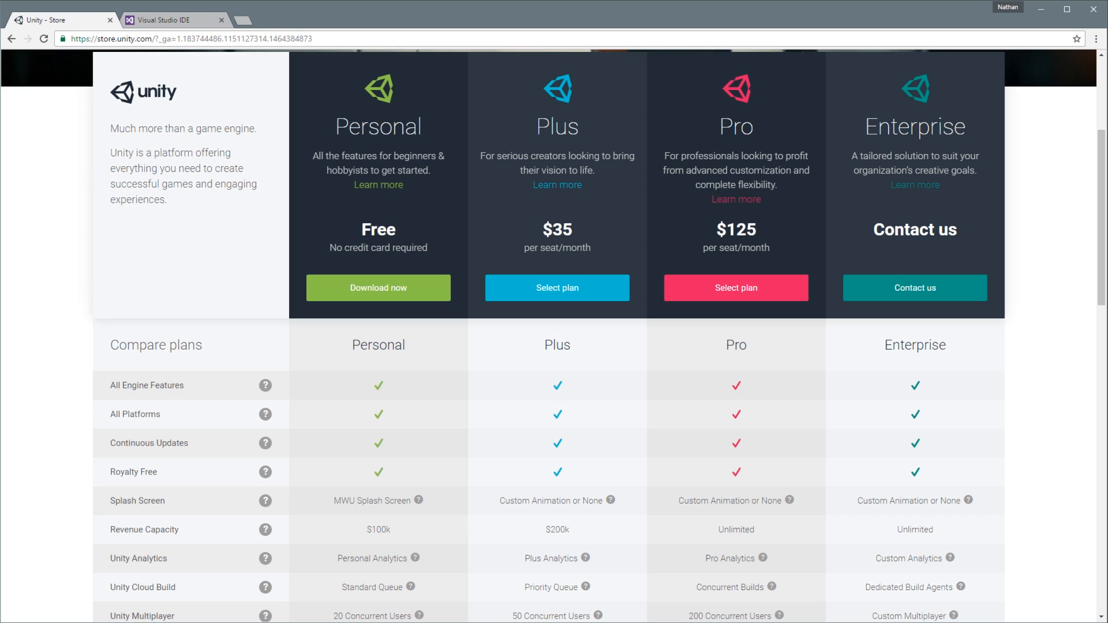
{"action": "left_click", "coordinate": [170, 19]}
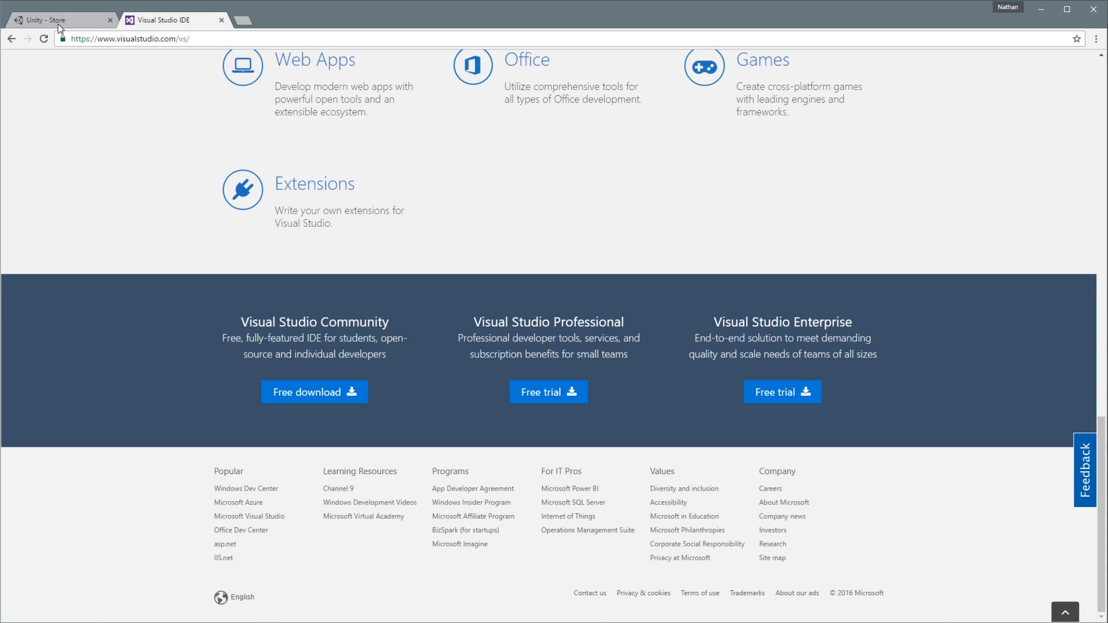
{"action": "left_click", "coordinate": [60, 20]}
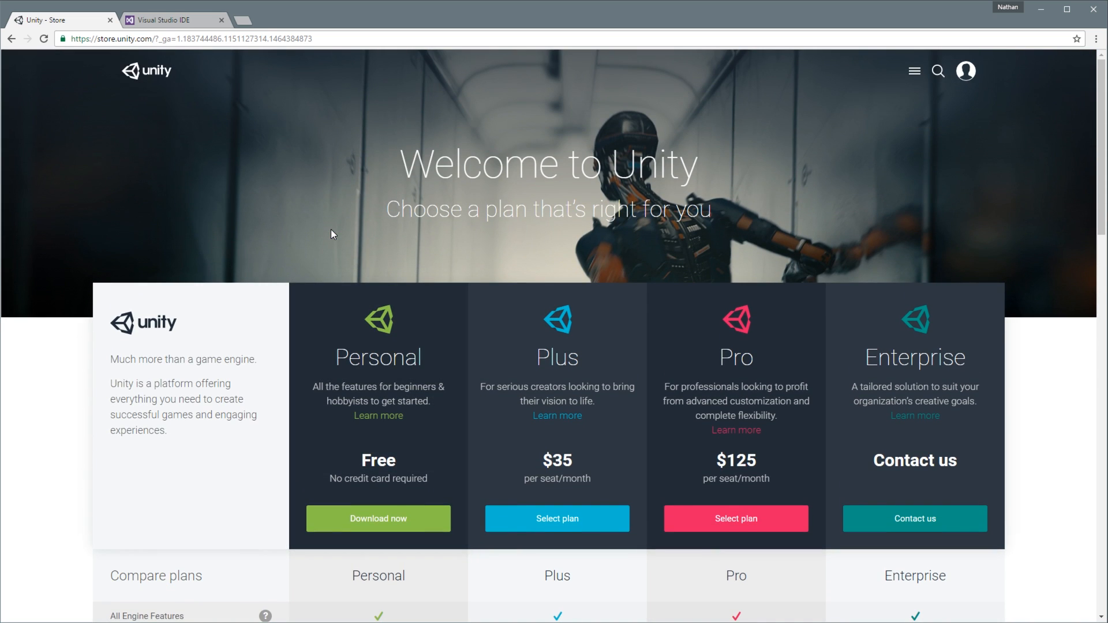